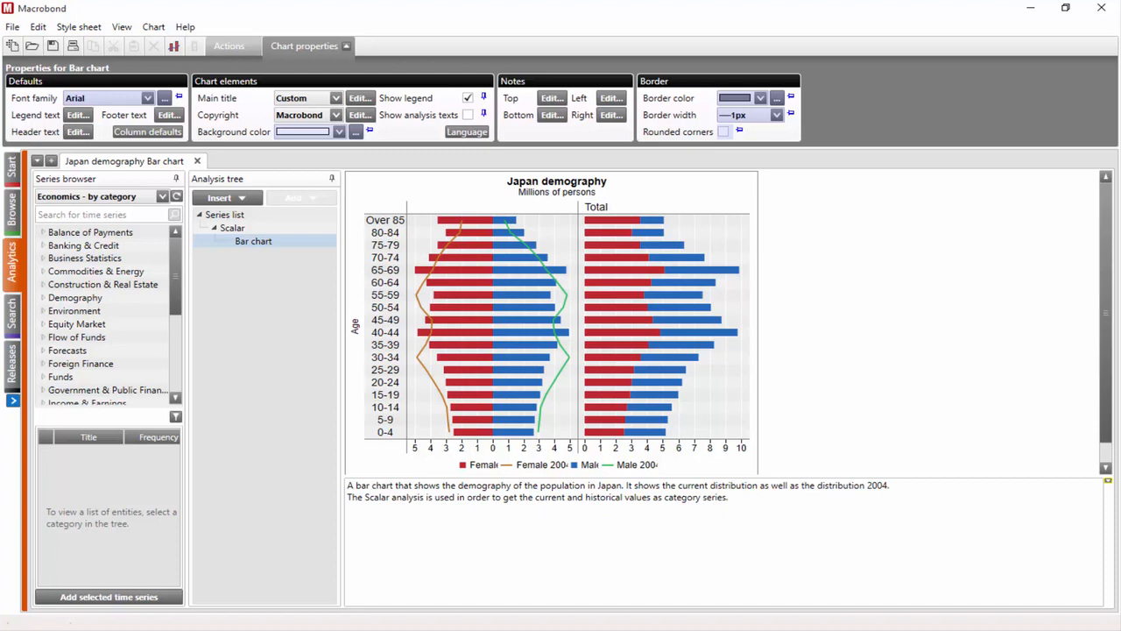
# Search time series for 'cpi us' to list the US Consumer Price Index series.
pyautogui.click(382, 329)
pyautogui.write('cpi us')
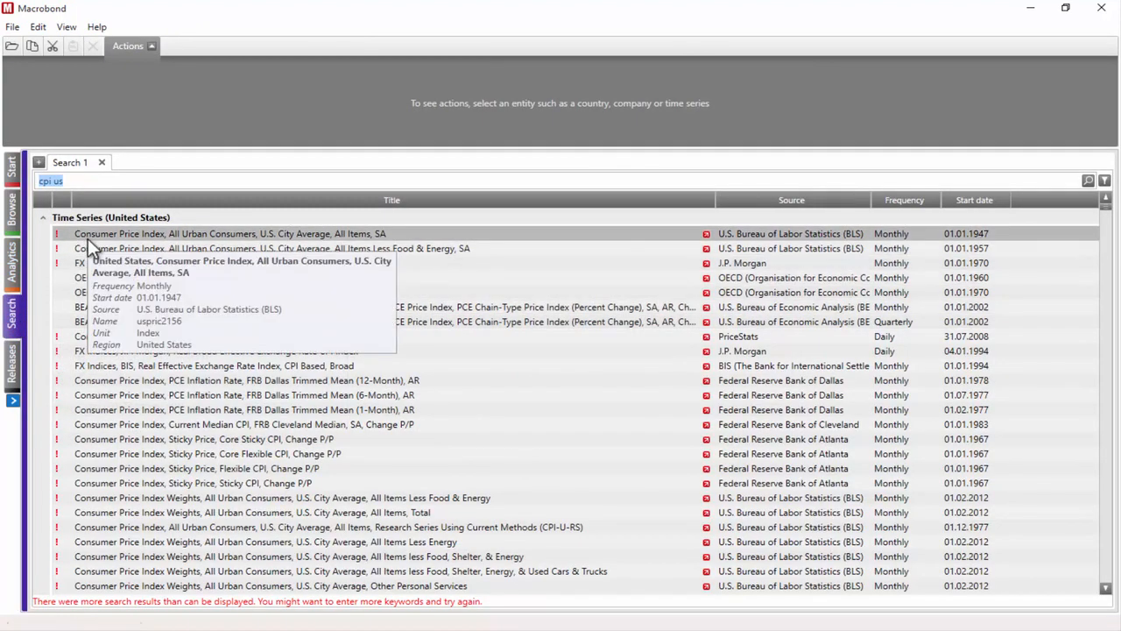
# Expand the all-items CPI series into its eight first-level category series and select them.
pyautogui.click(228, 233)
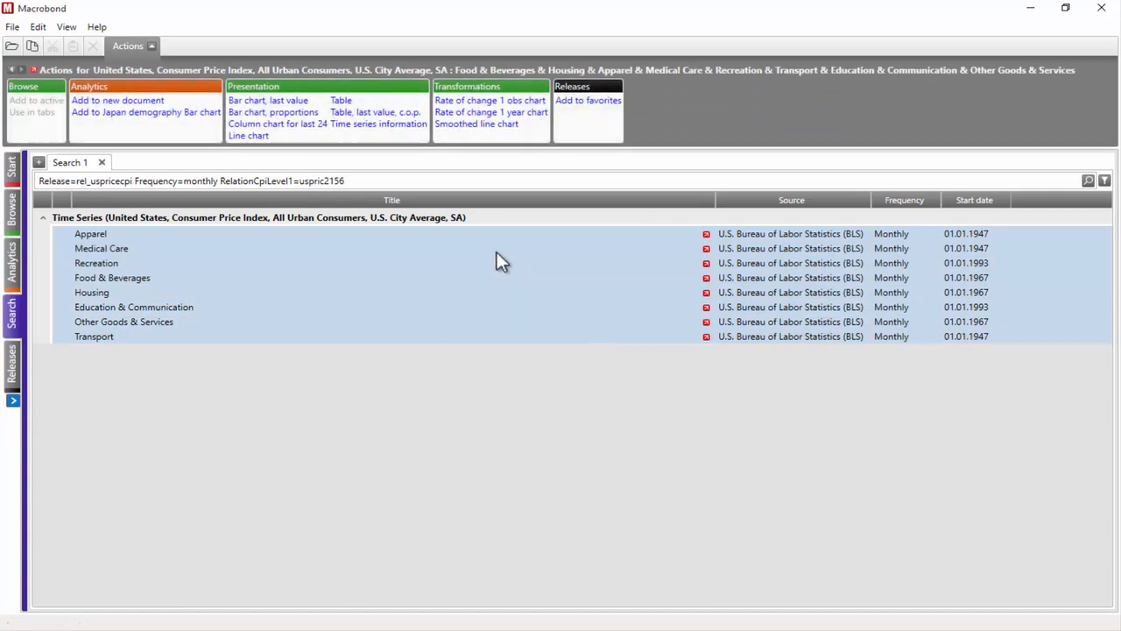
# Create a new document from the eight category series using 'Bar chart, last value'.
pyautogui.click(267, 99)
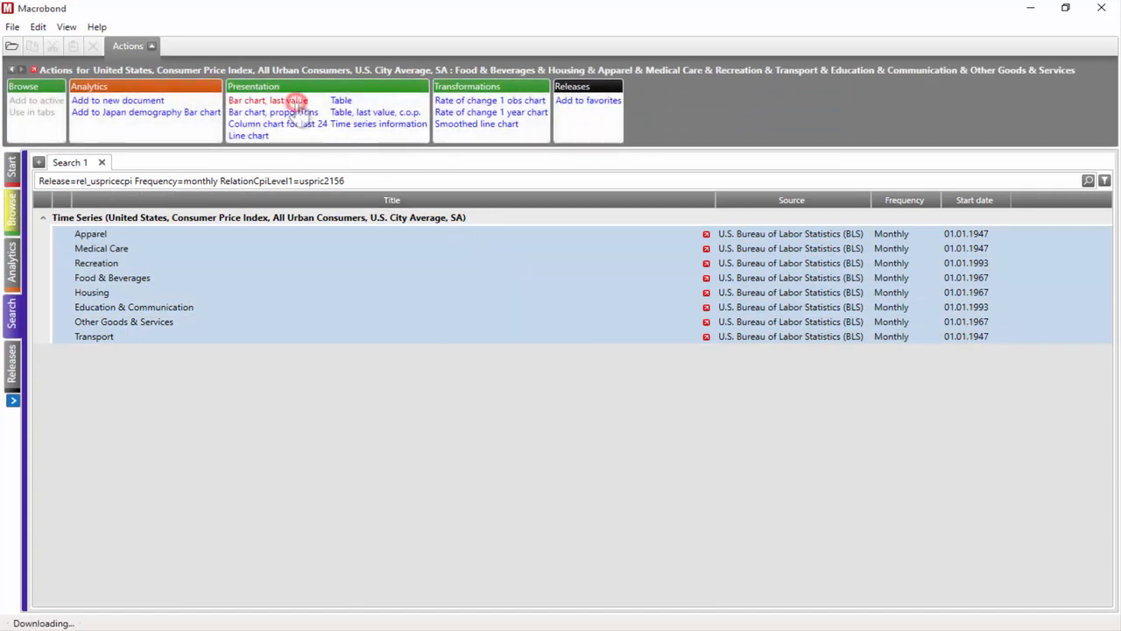
pyautogui.click(266, 100)
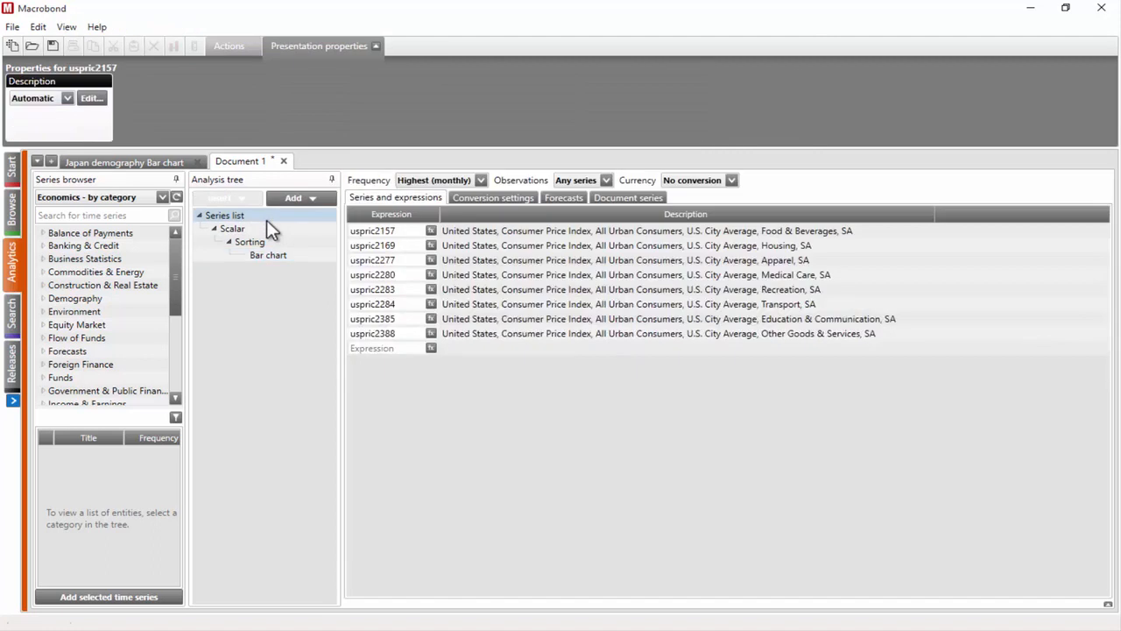
# Confirm Scalar uses Last and Sorting is Descending, then add a bar chart after Sorting and show it.
pyautogui.click(228, 46)
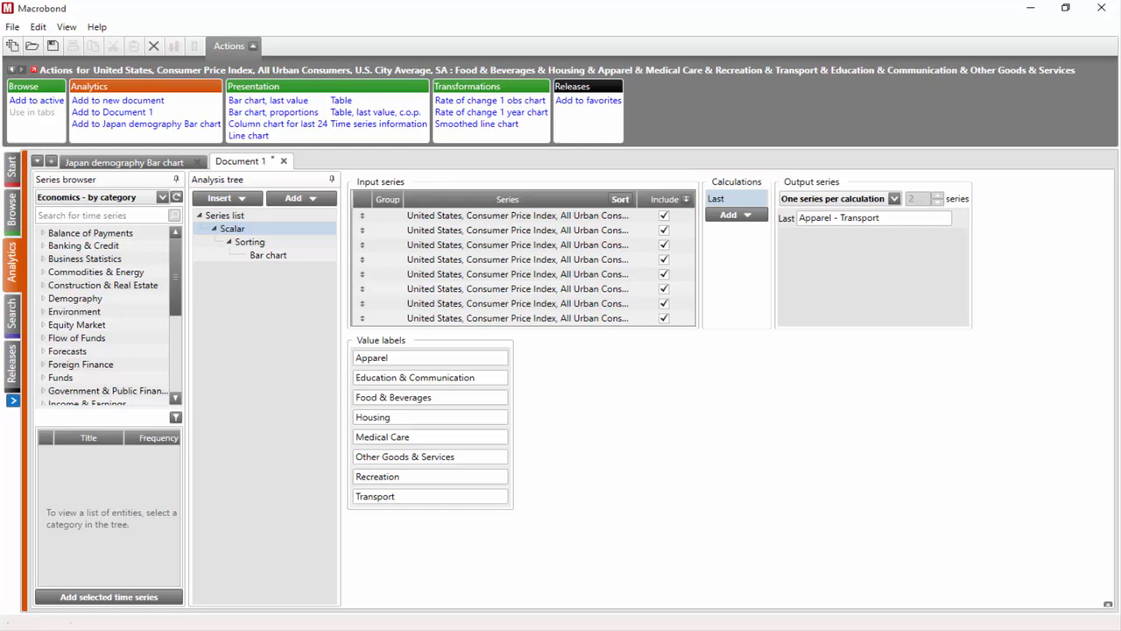
pyautogui.click(249, 242)
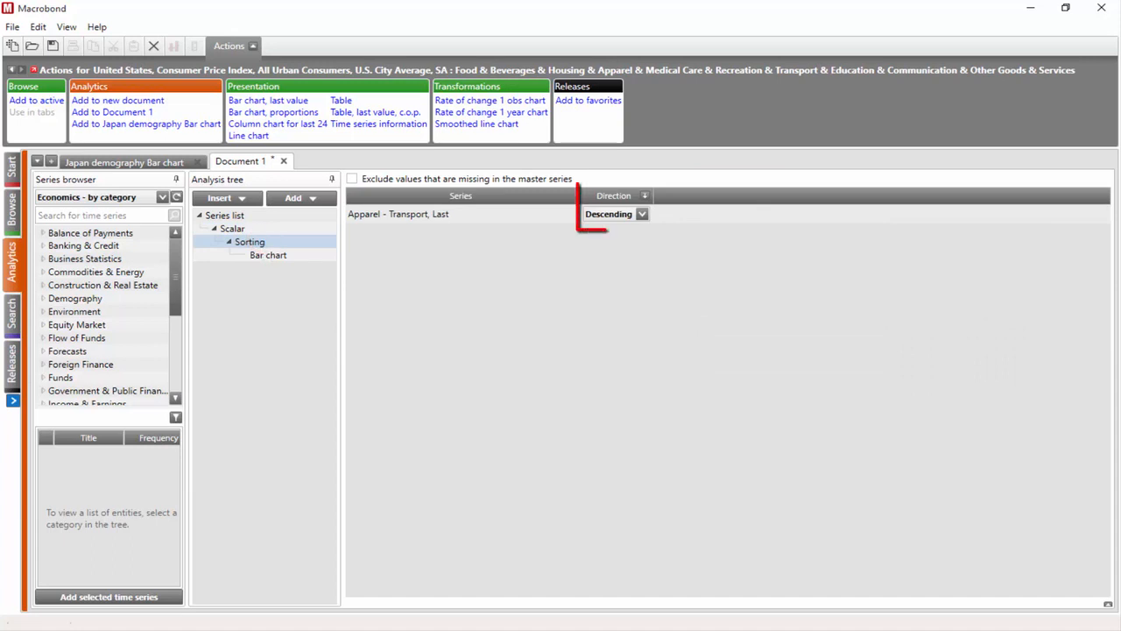
pyautogui.click(268, 256)
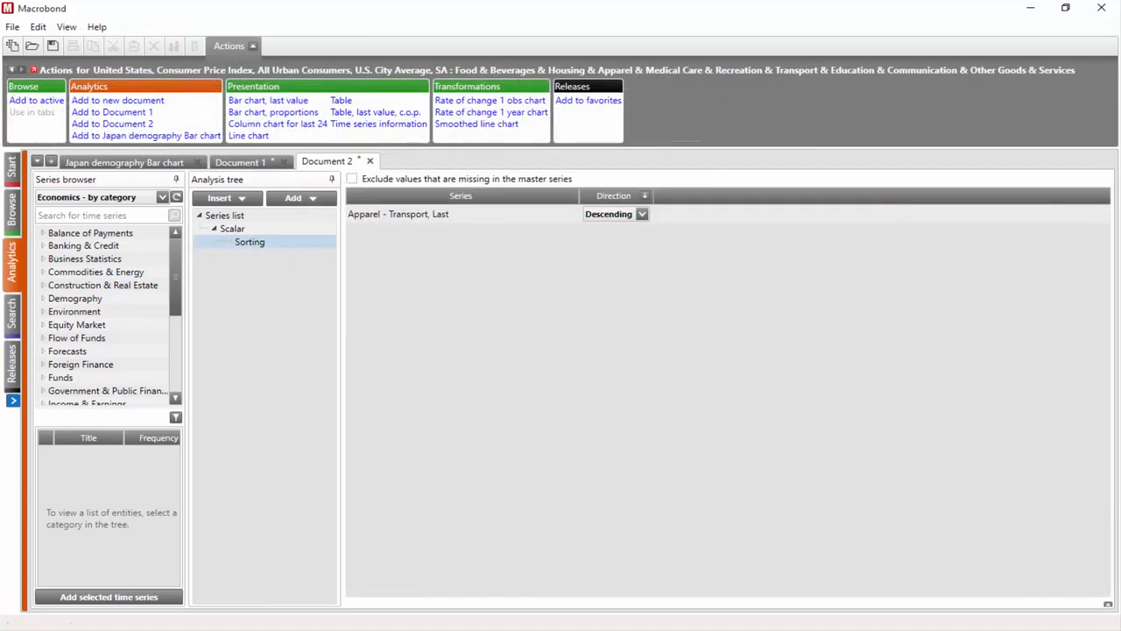
pyautogui.click(298, 197)
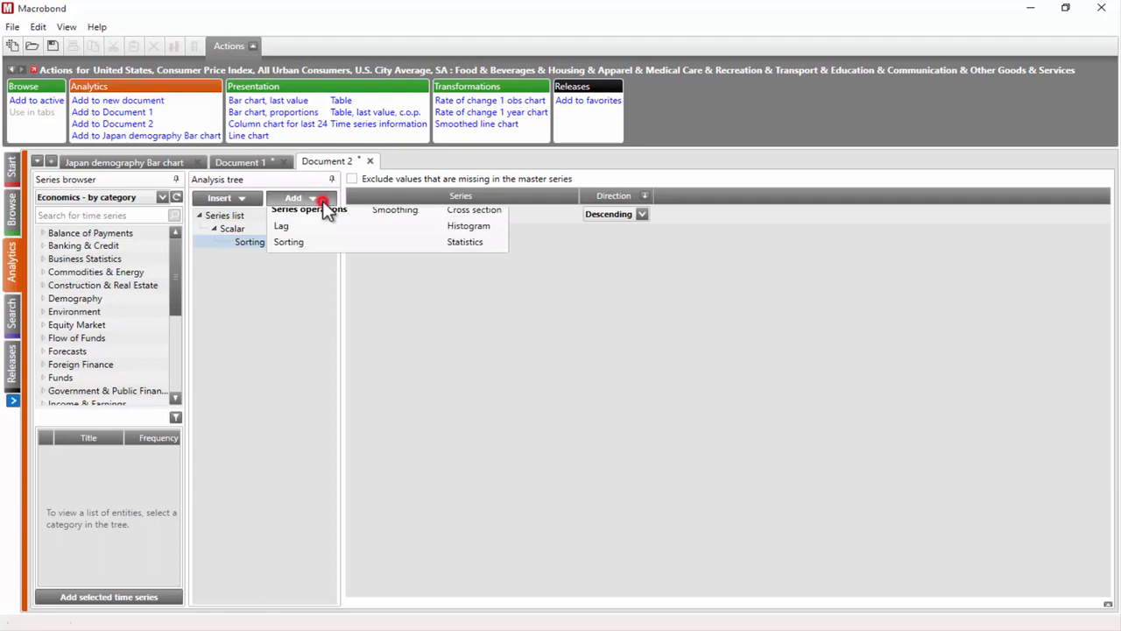
pyautogui.click(287, 242)
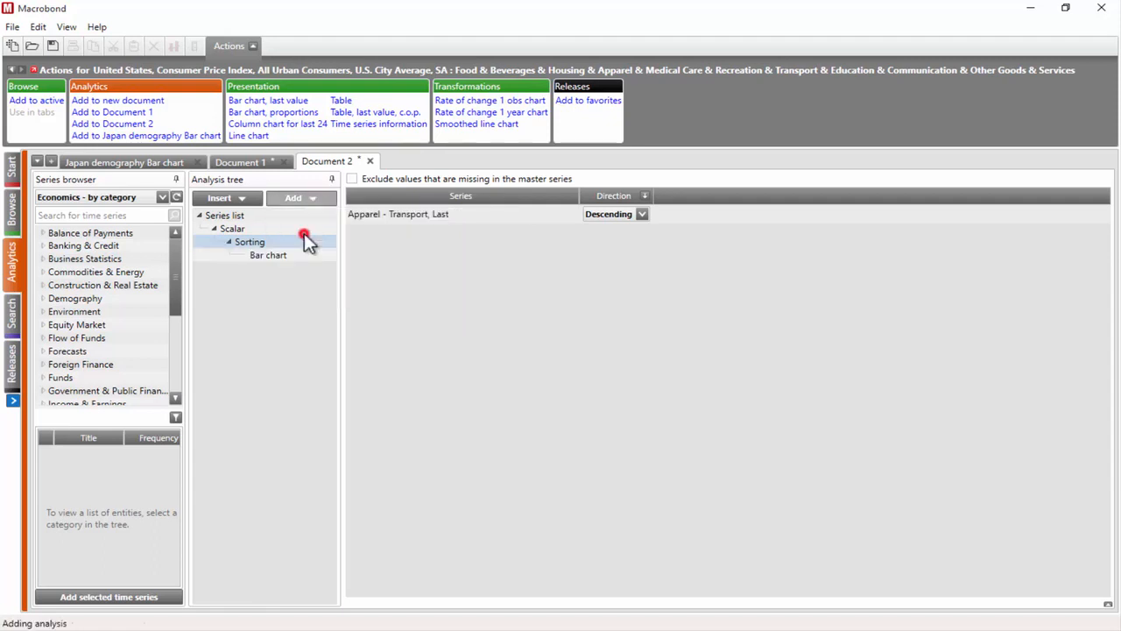
pyautogui.click(268, 256)
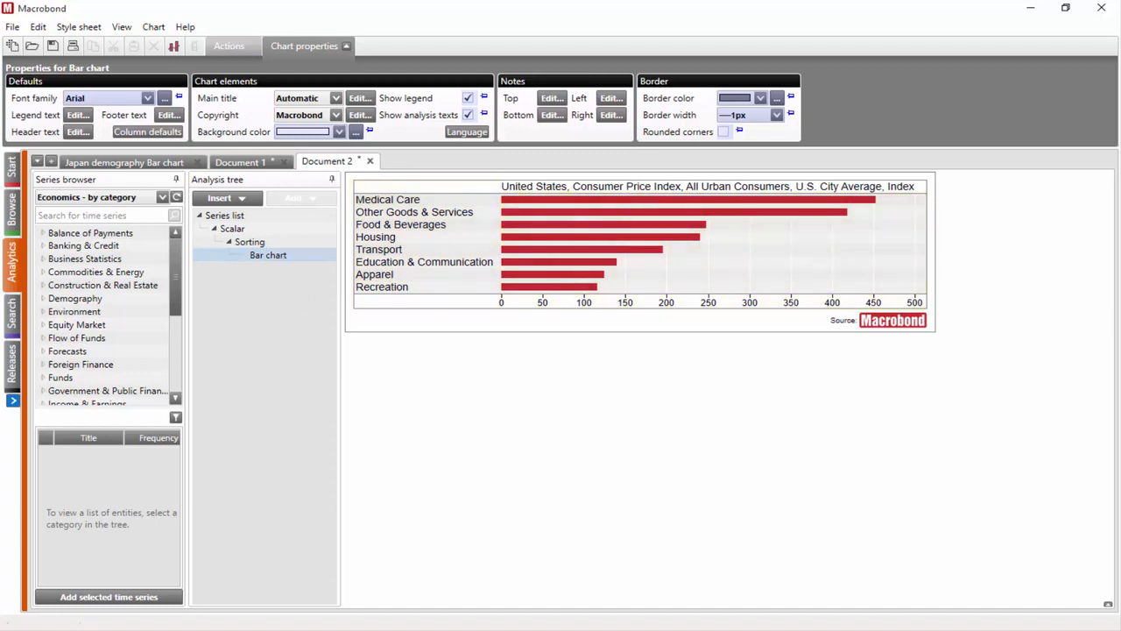
pyautogui.moveTo(307, 298)
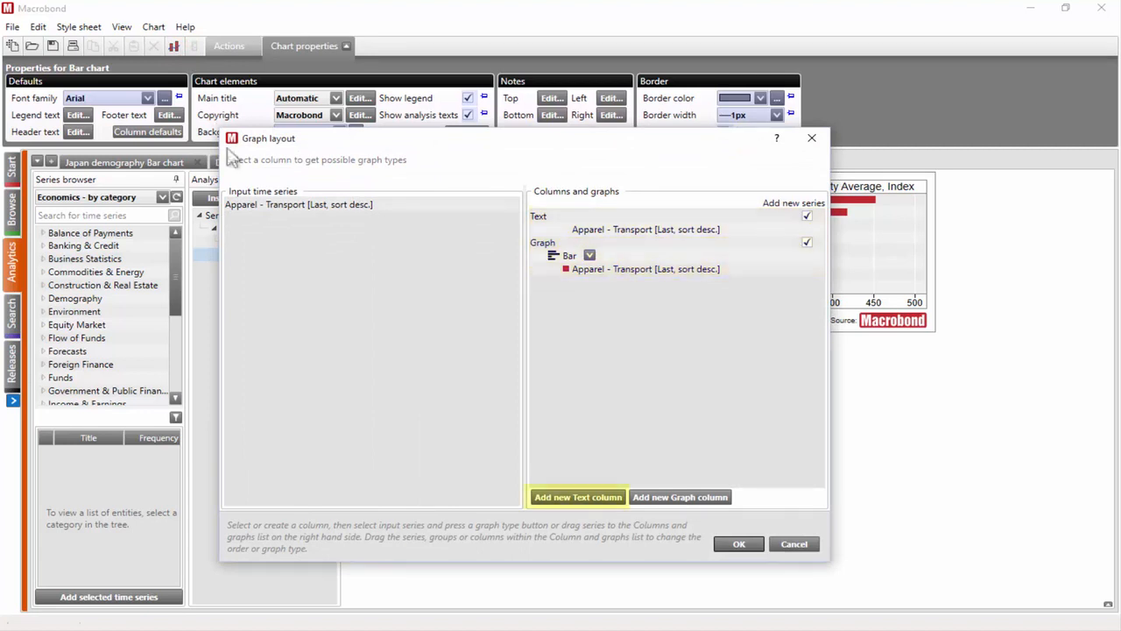
# Add a second text column to the bar chart fed by the CPI category series and apply the layout.
pyautogui.click(578, 498)
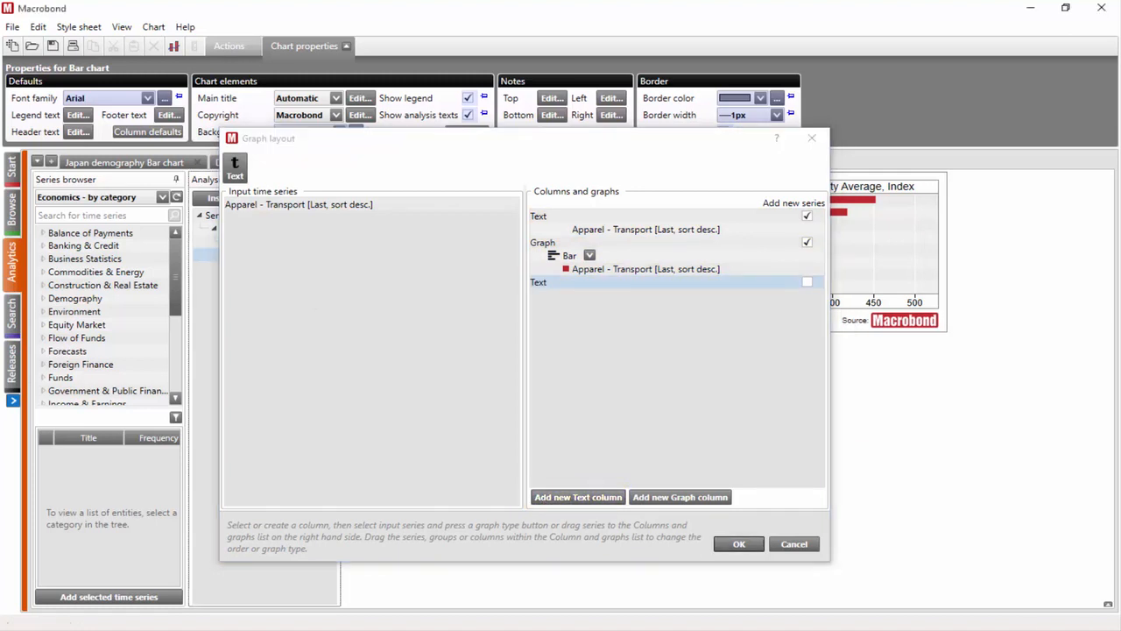
pyautogui.moveTo(366, 224)
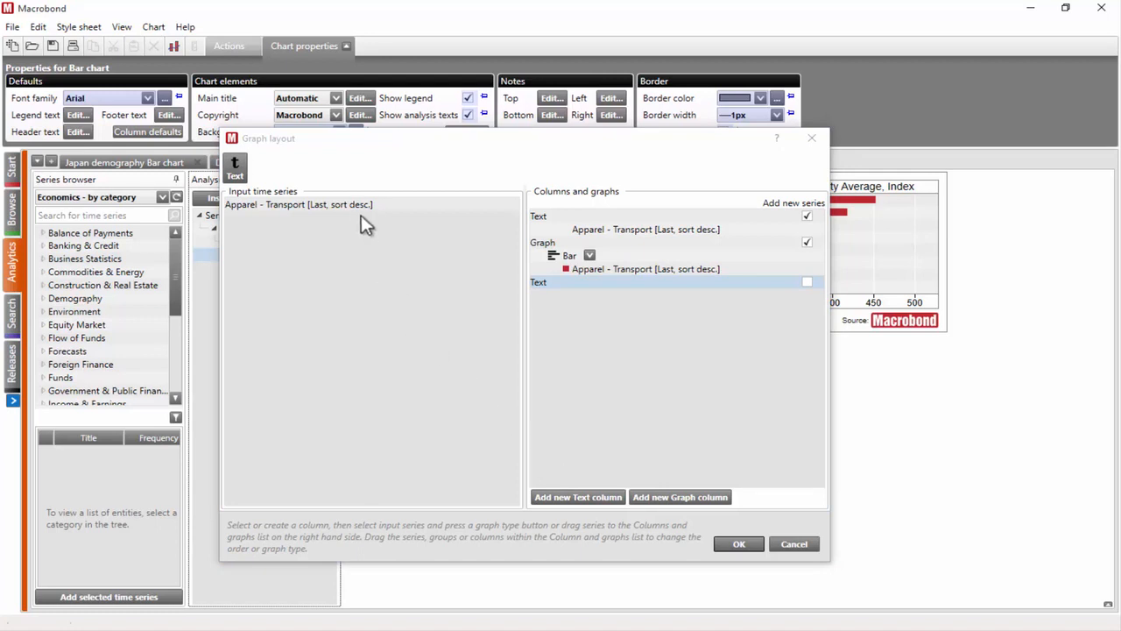
pyautogui.click(297, 203)
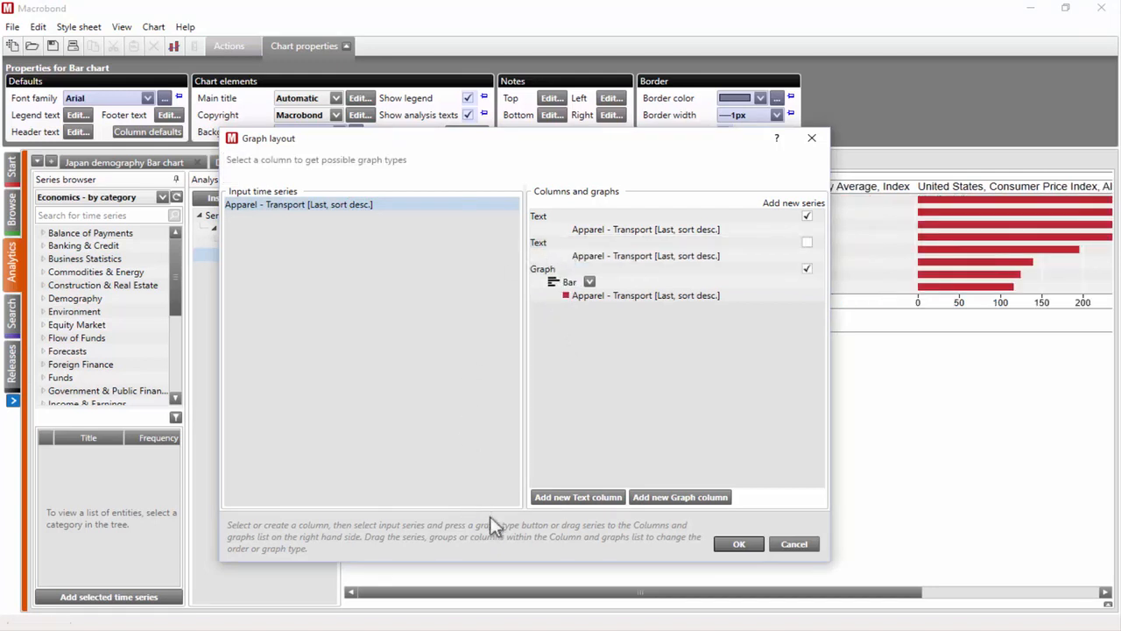
pyautogui.click(740, 544)
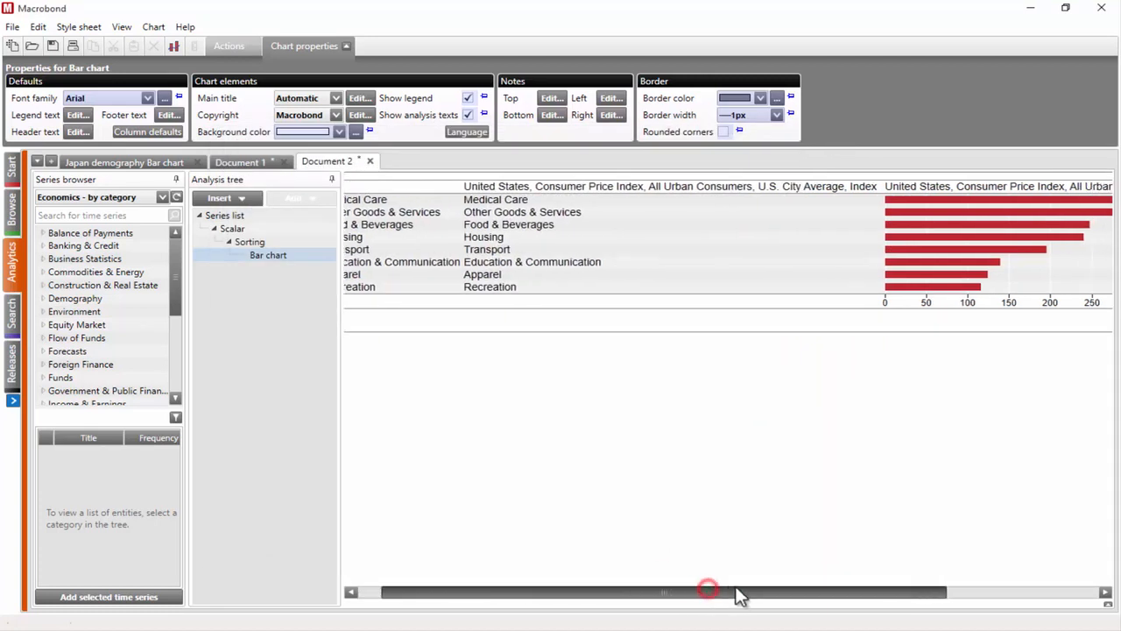
# Bring the chart back to its start and select the new text column's header for editing.
pyautogui.moveTo(708, 592); pyautogui.dragTo(876, 592)
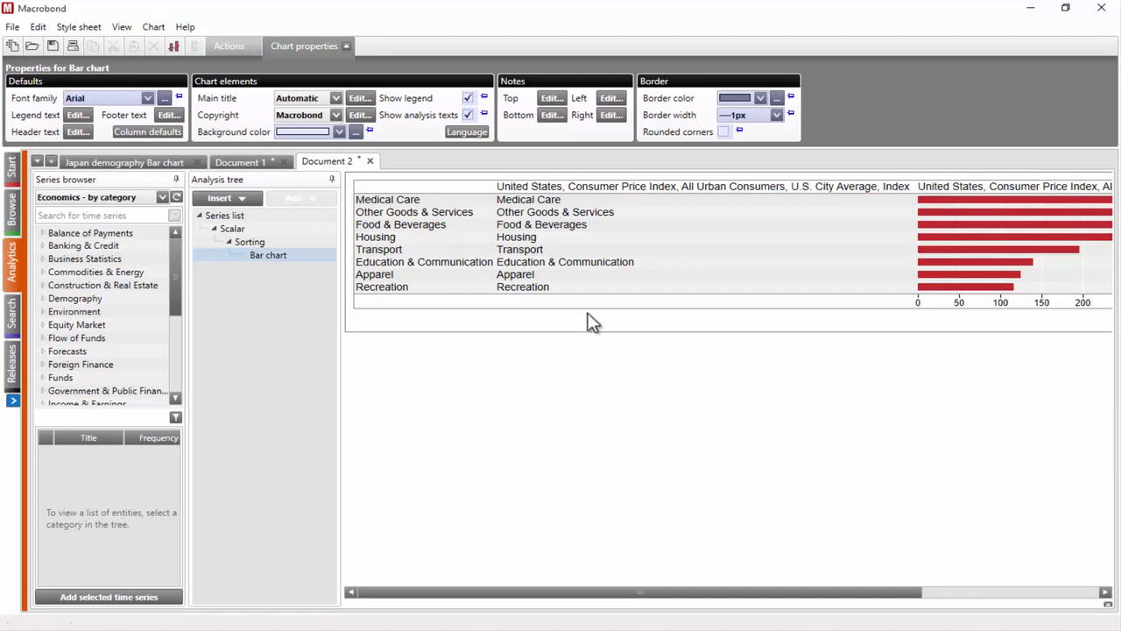
pyautogui.click(594, 186)
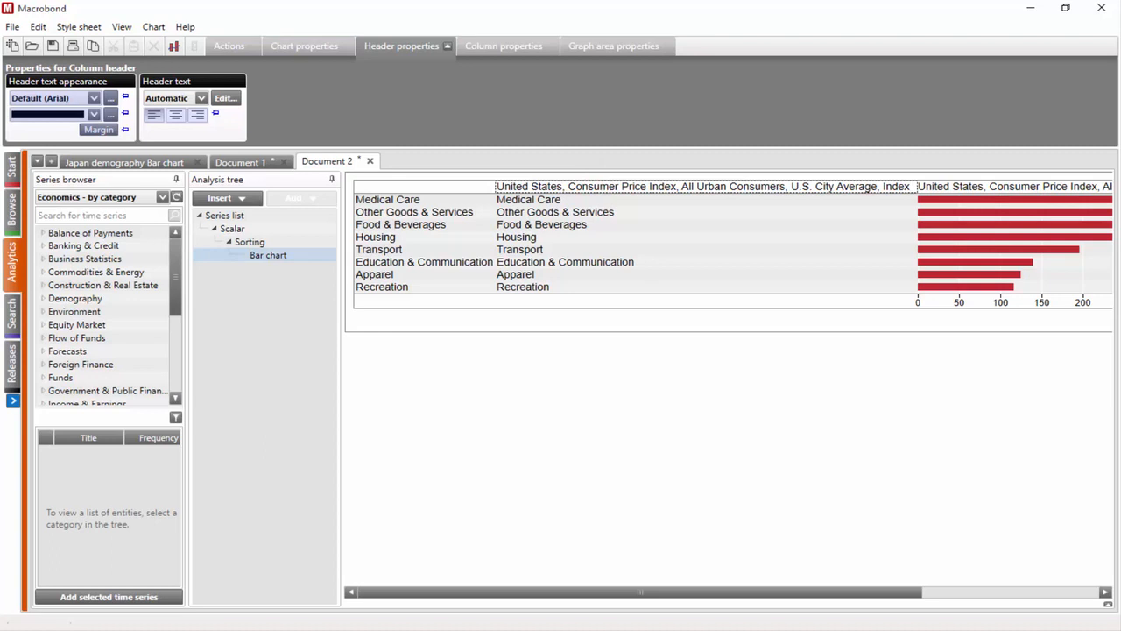
# Give the new text column the custom header 'Value', then select a cell in that column.
pyautogui.click(401, 45)
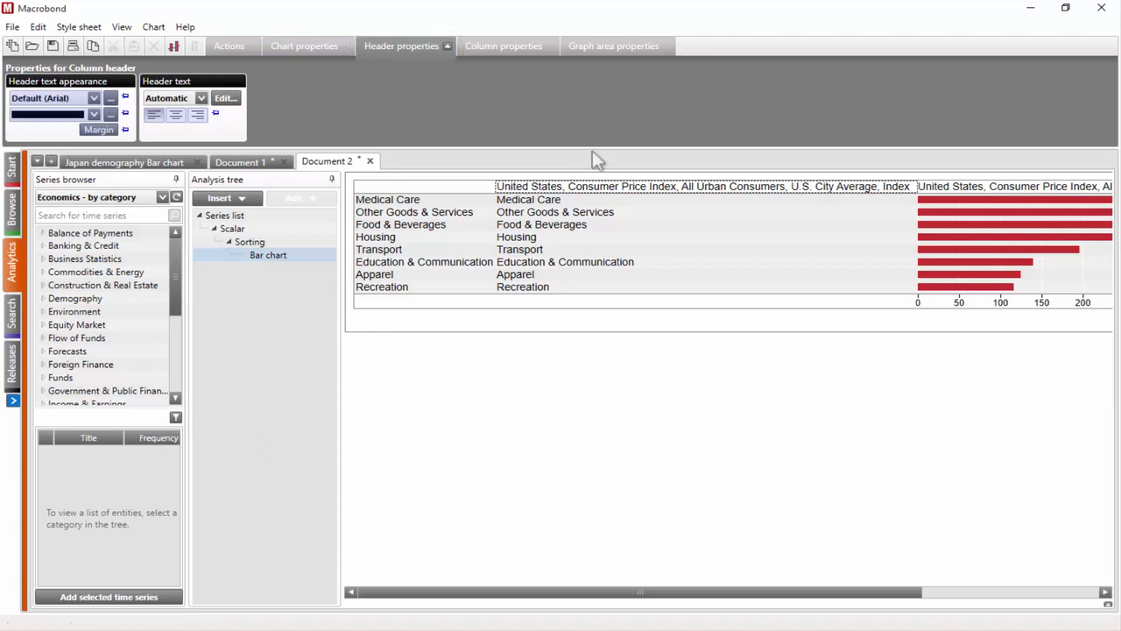
pyautogui.click(224, 98)
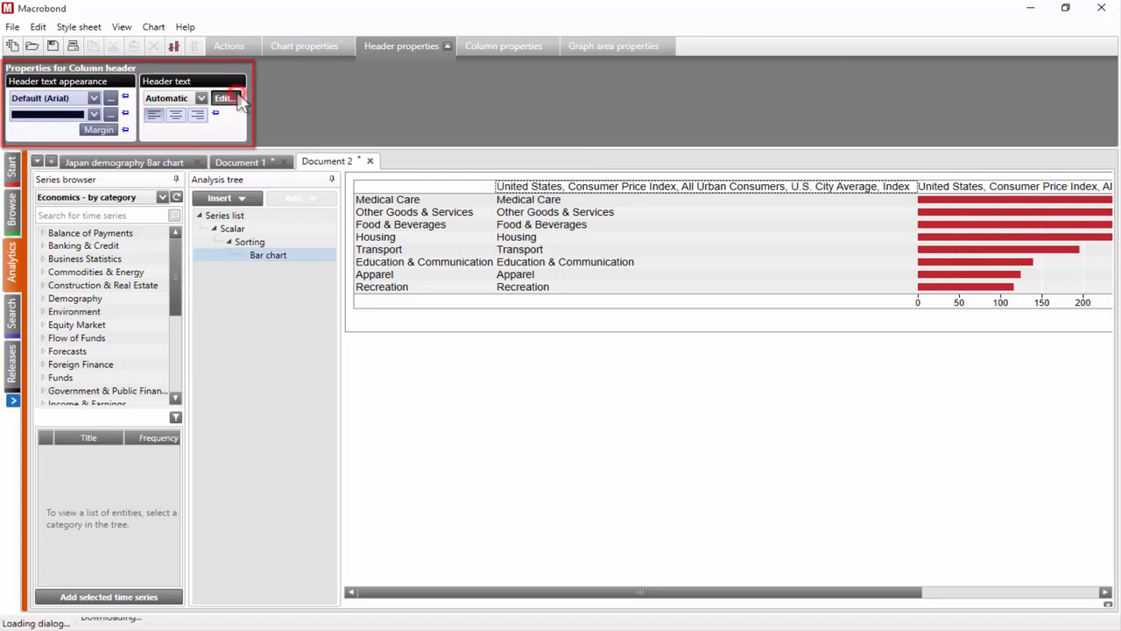
pyautogui.click(224, 98)
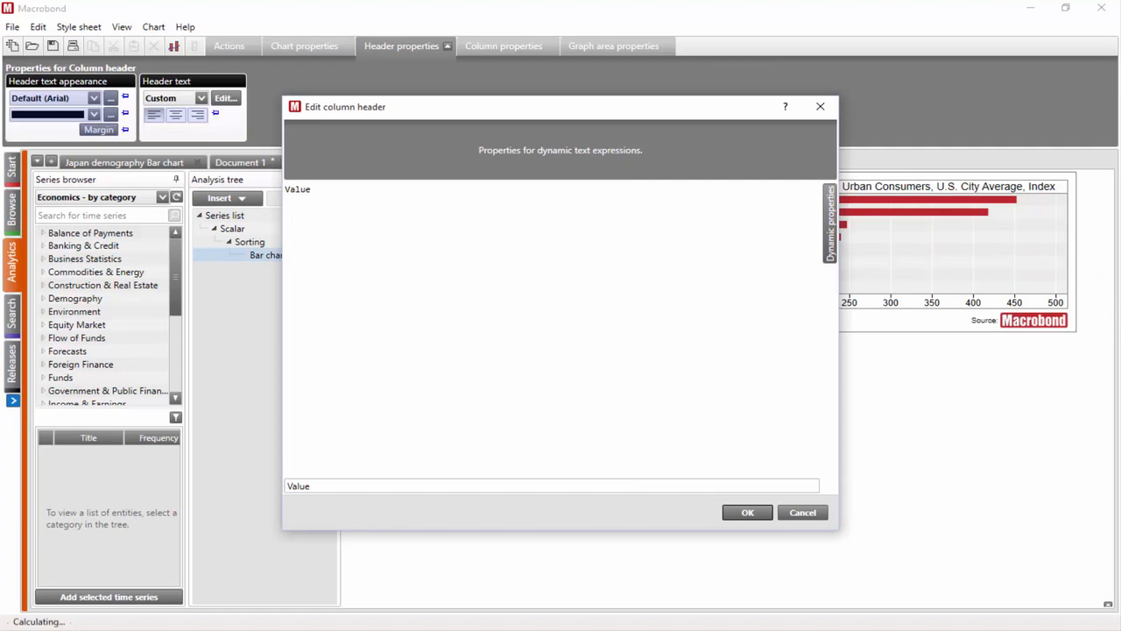
pyautogui.click(746, 512)
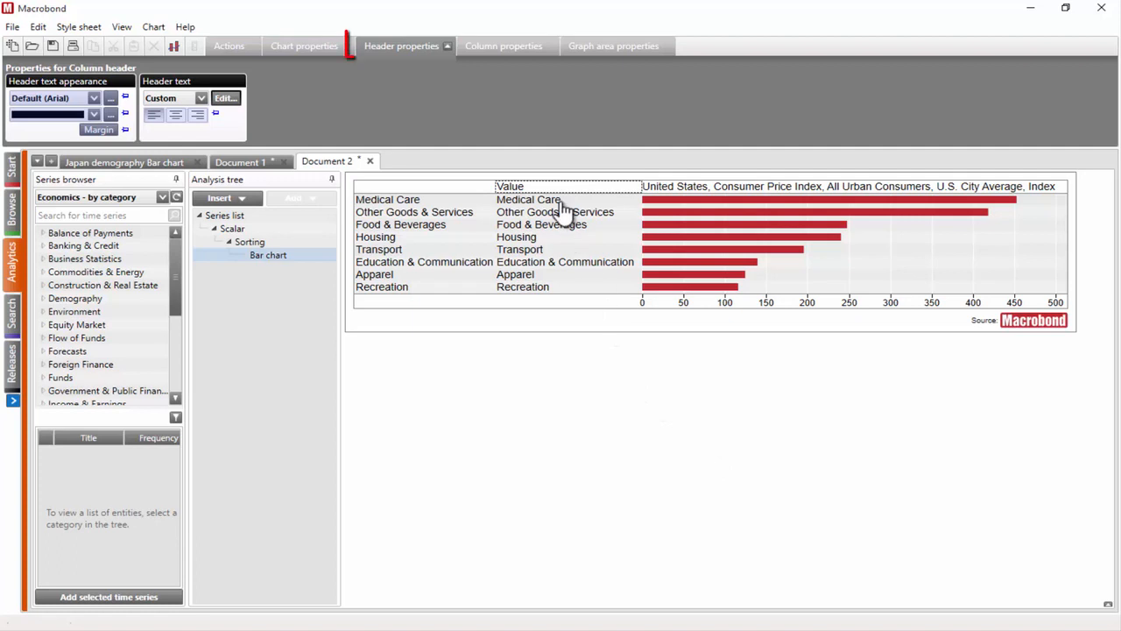
pyautogui.click(568, 199)
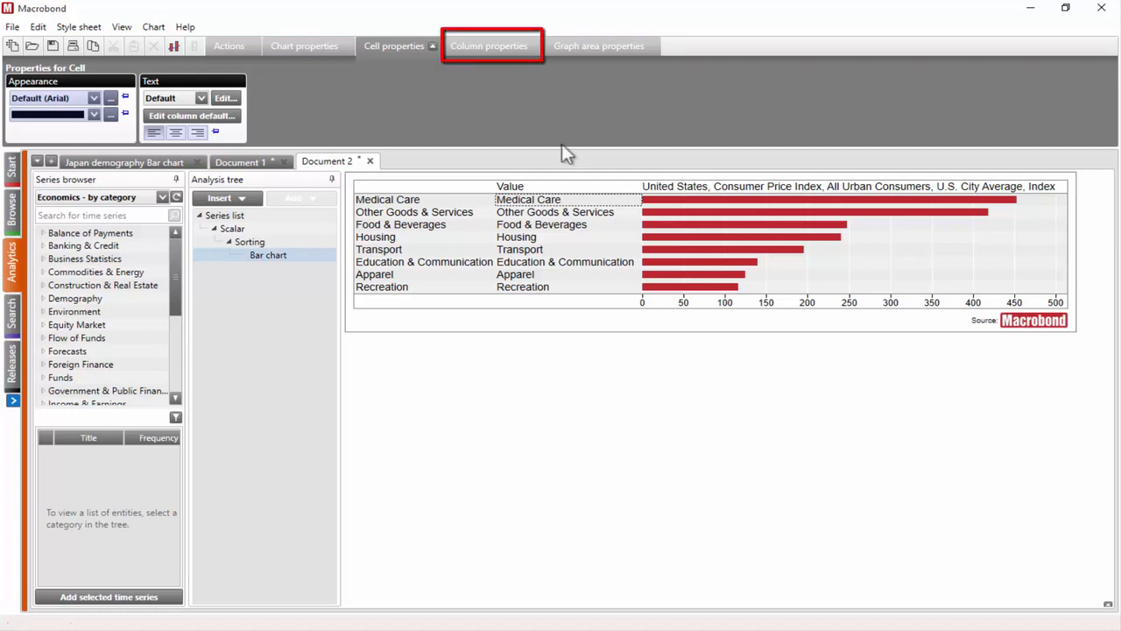
# Show the Value column's properties and edit its default cell text.
pyautogui.click(489, 45)
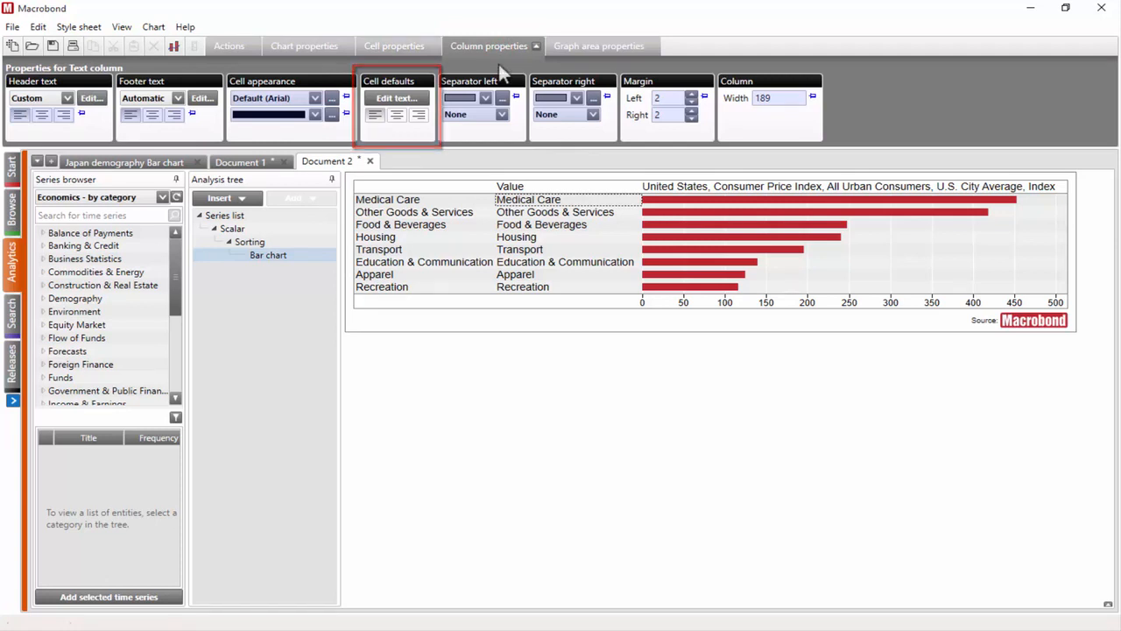
pyautogui.click(396, 98)
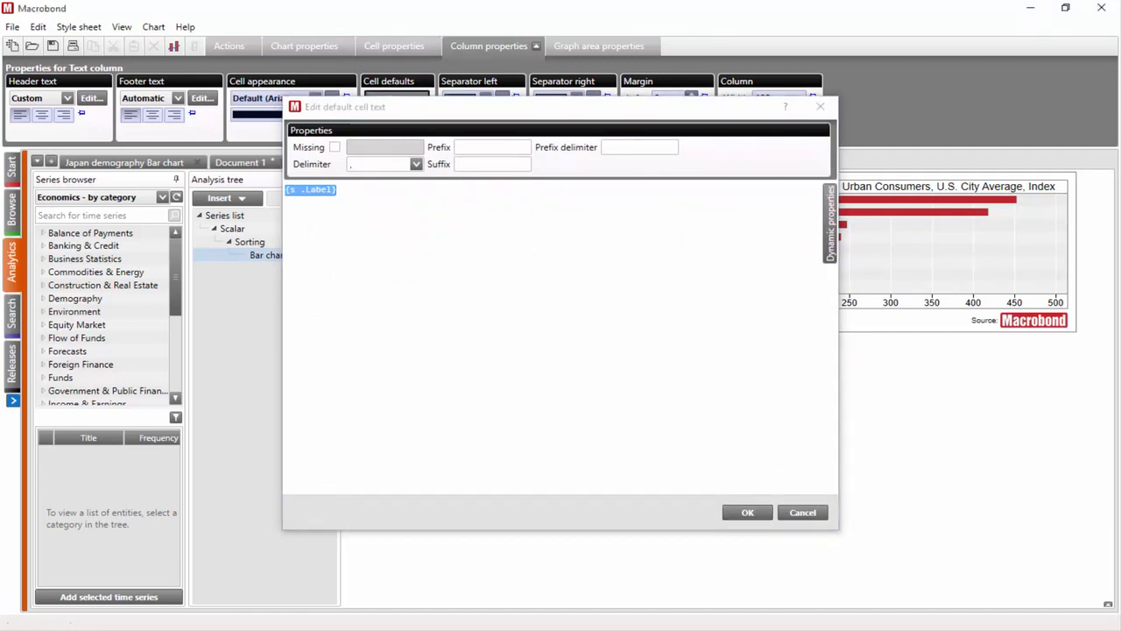
pyautogui.moveTo(617, 252)
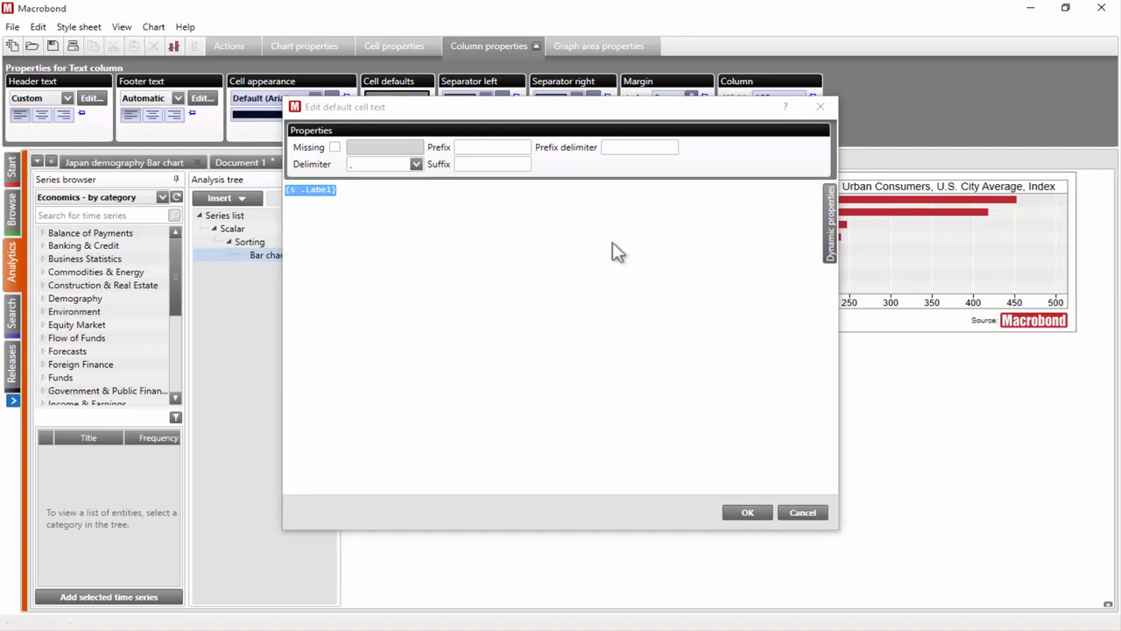
# Make the Value column's cells show each category's latest CPI figure via the dynamic Value property.
pyautogui.click(831, 219)
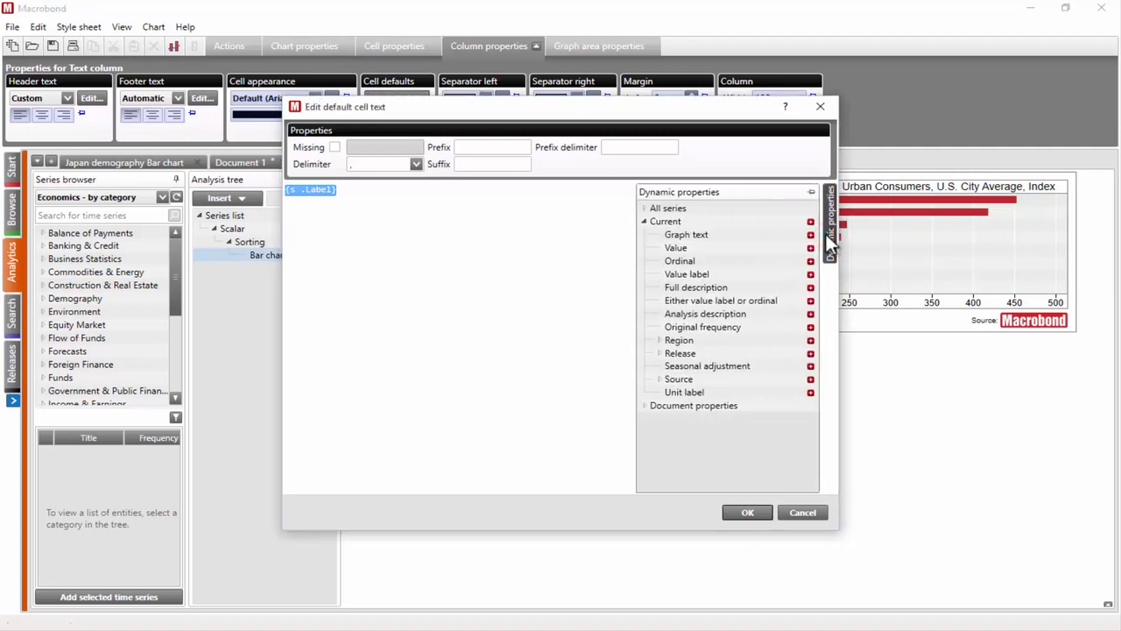
pyautogui.click(677, 247)
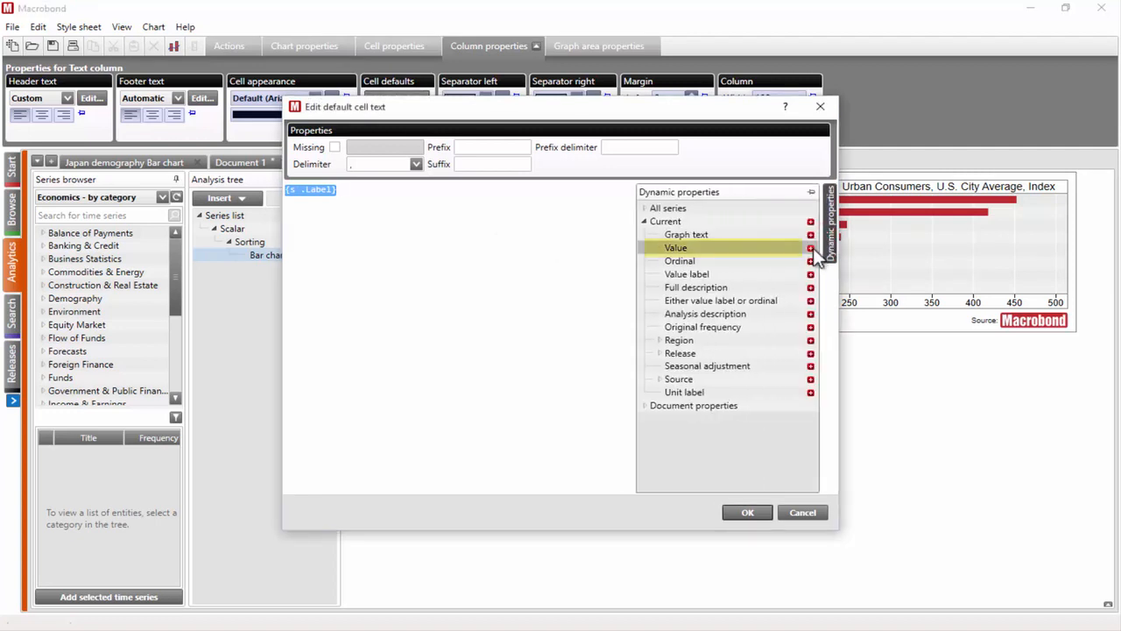
pyautogui.click(747, 512)
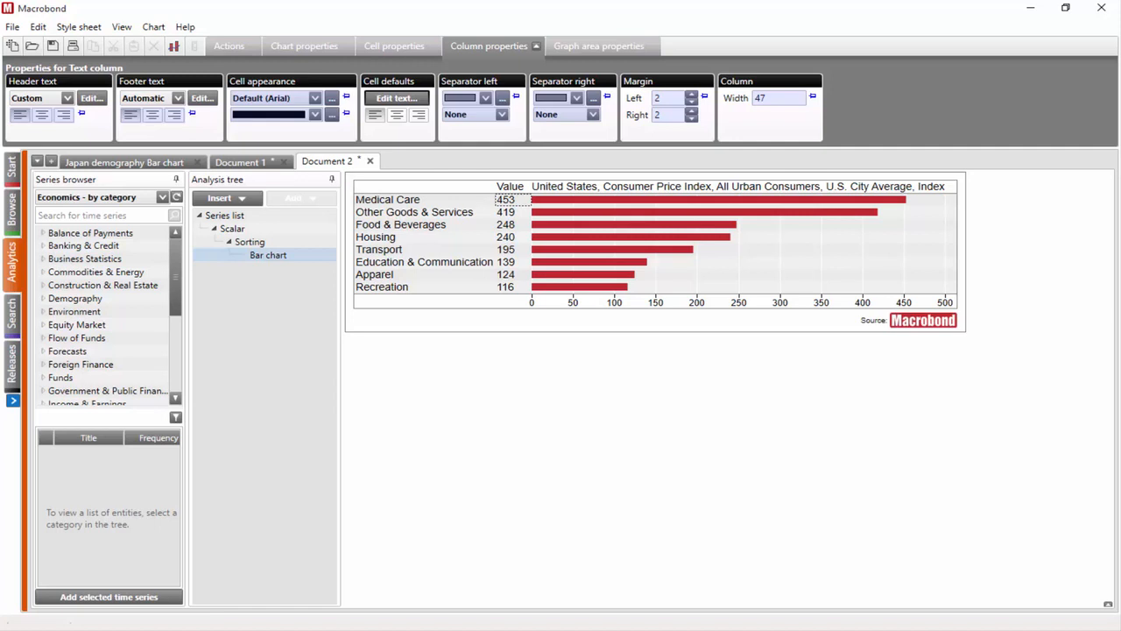
pyautogui.click(394, 45)
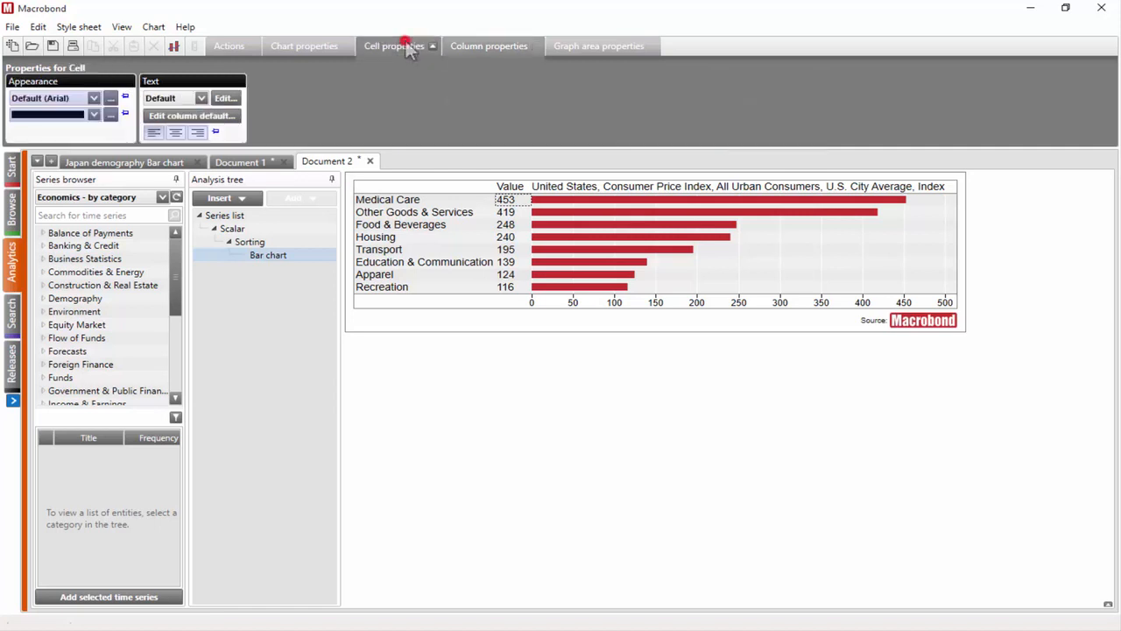